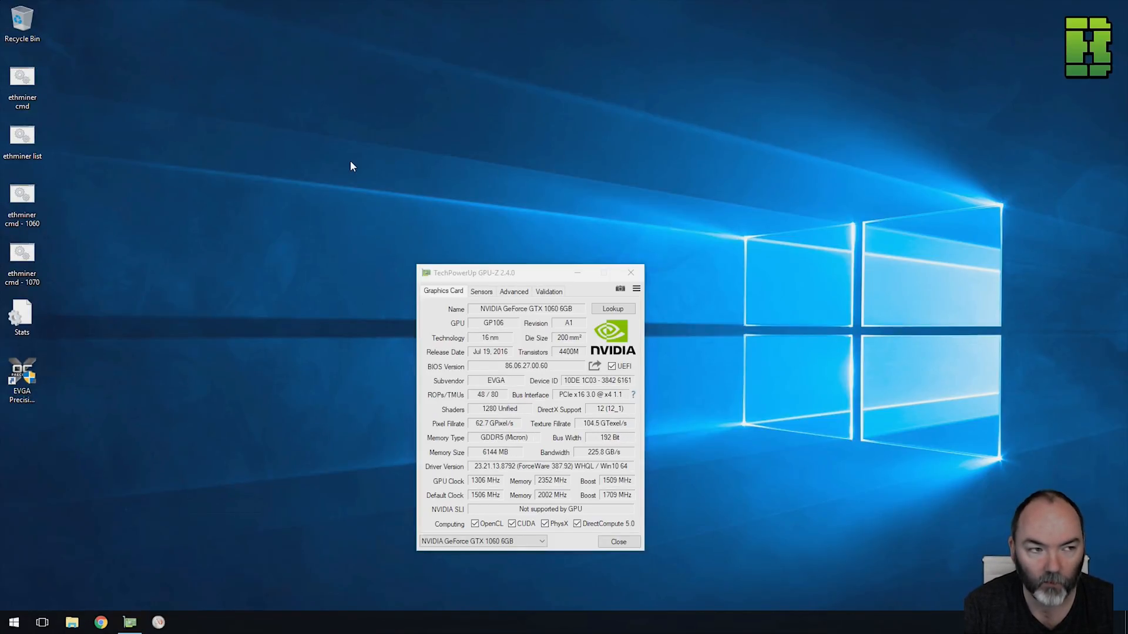
pyautogui.moveTo(453, 259)
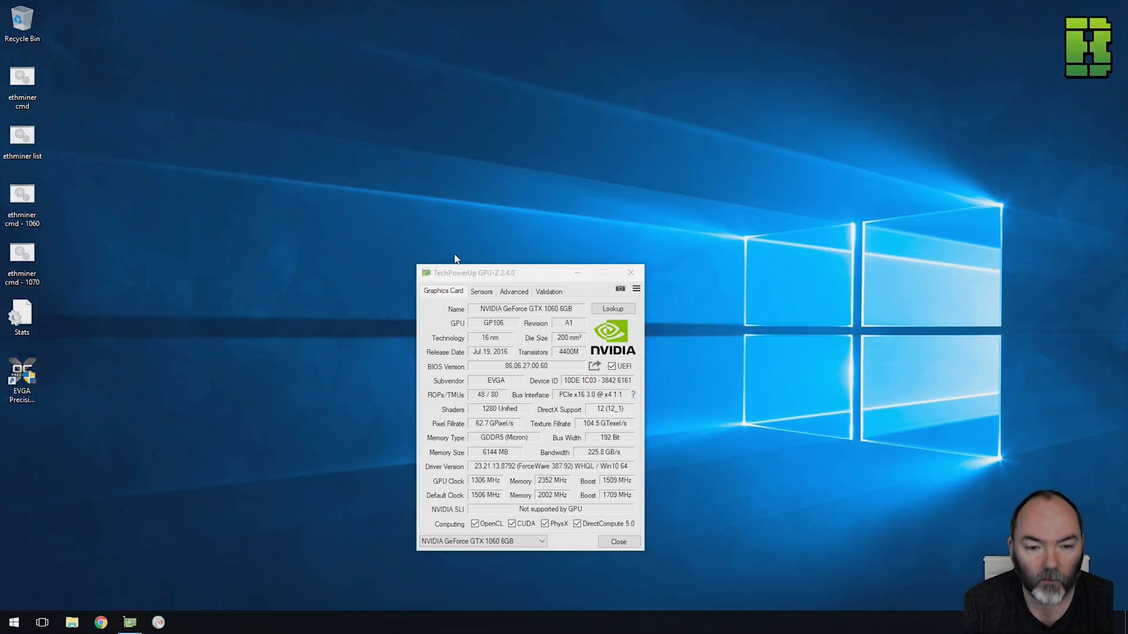
pyautogui.moveTo(553, 481)
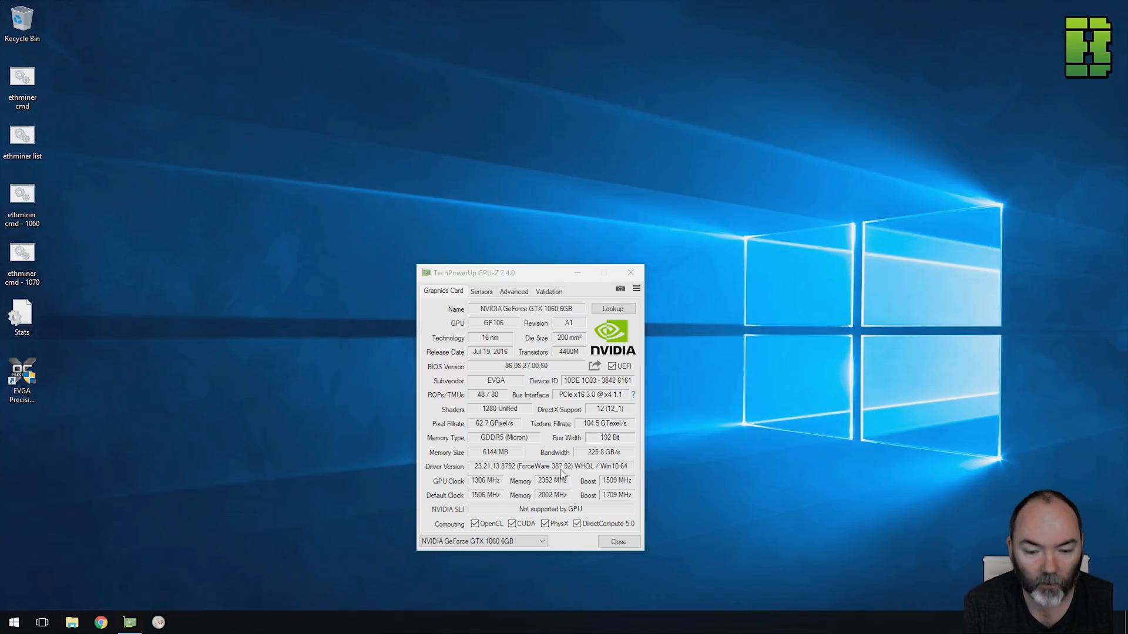
pyautogui.moveTo(513, 455)
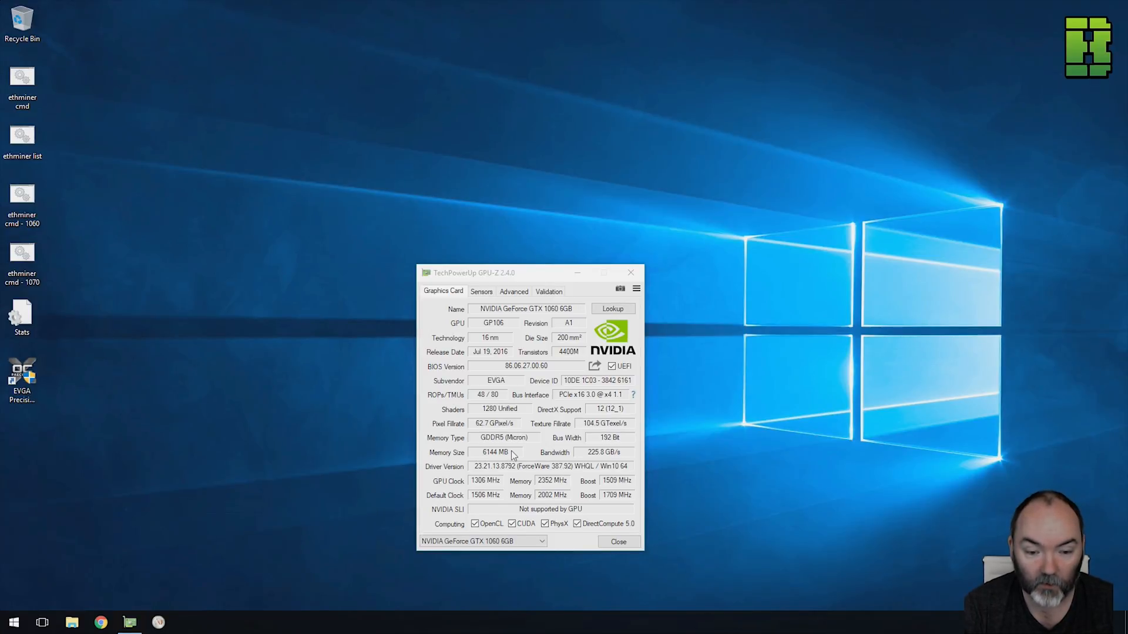
pyautogui.moveTo(523, 443)
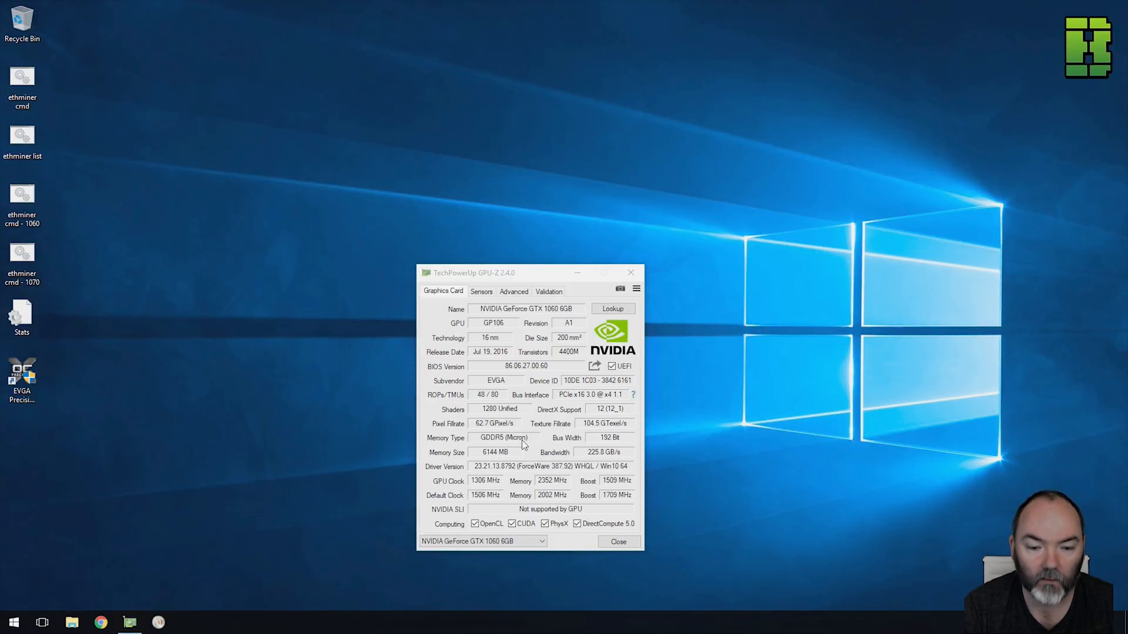
pyautogui.moveTo(113, 417)
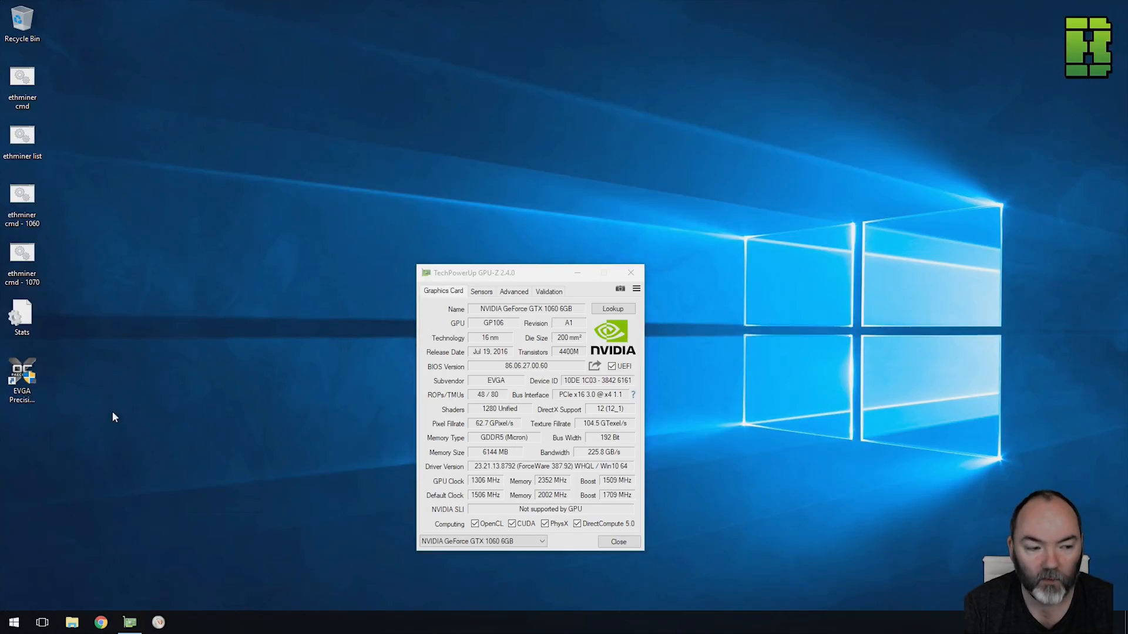